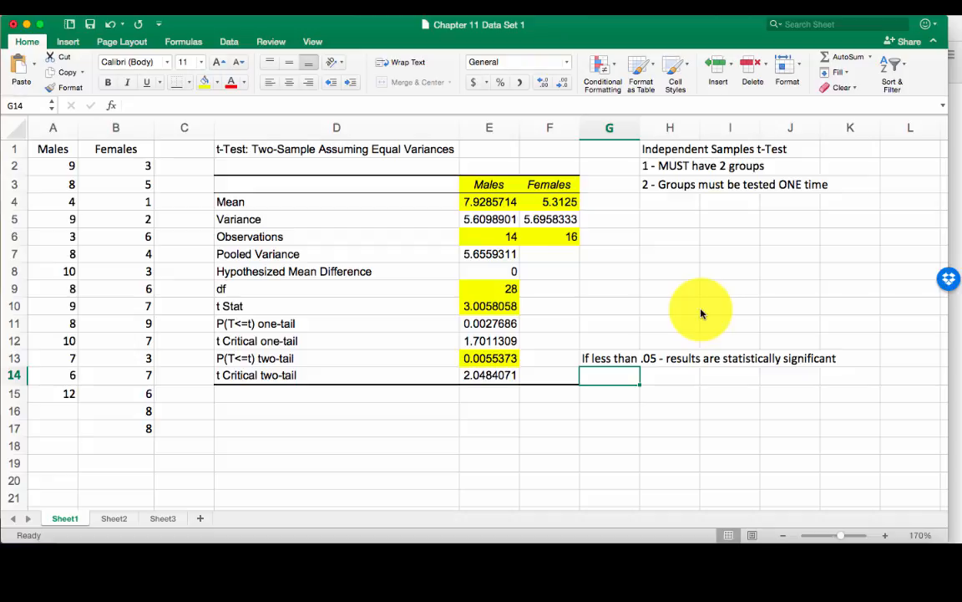
mouse_move(659, 344)
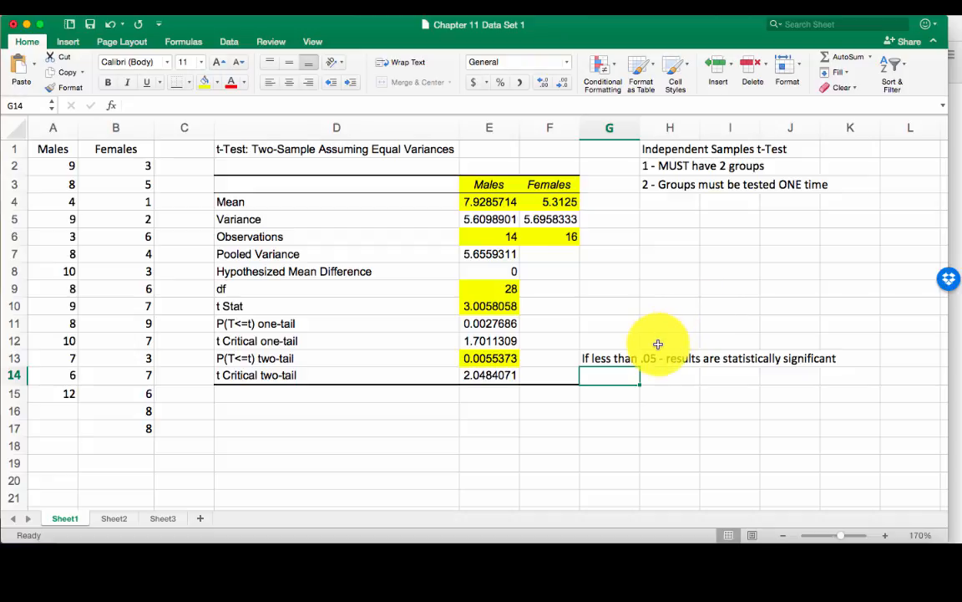
mouse_move(374, 401)
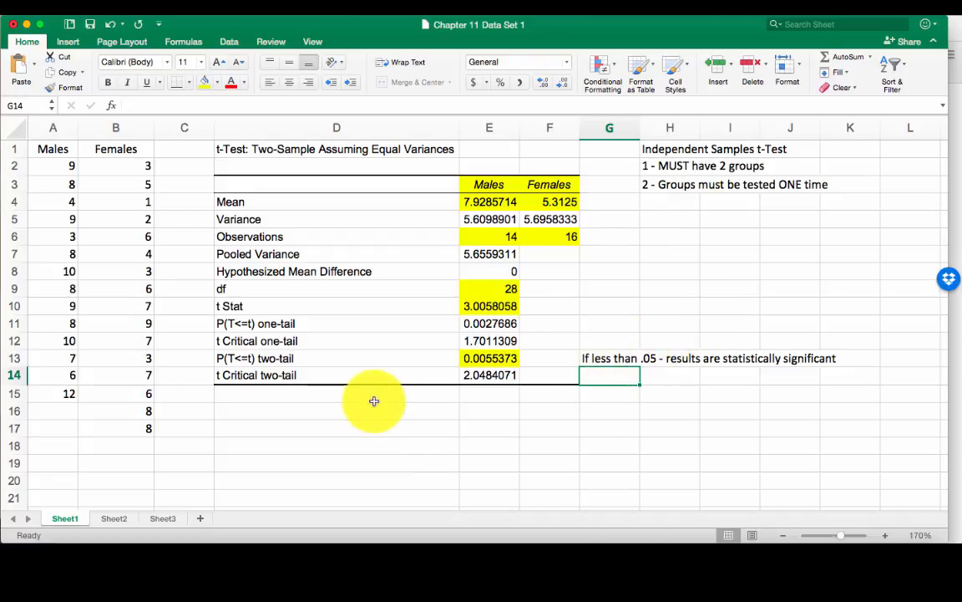
mouse_move(230, 167)
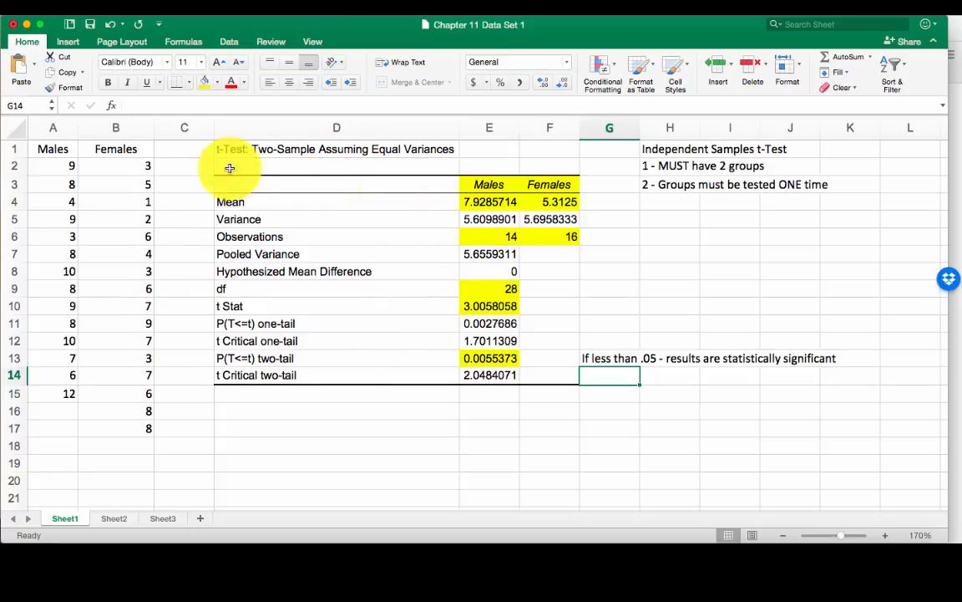
mouse_move(608, 244)
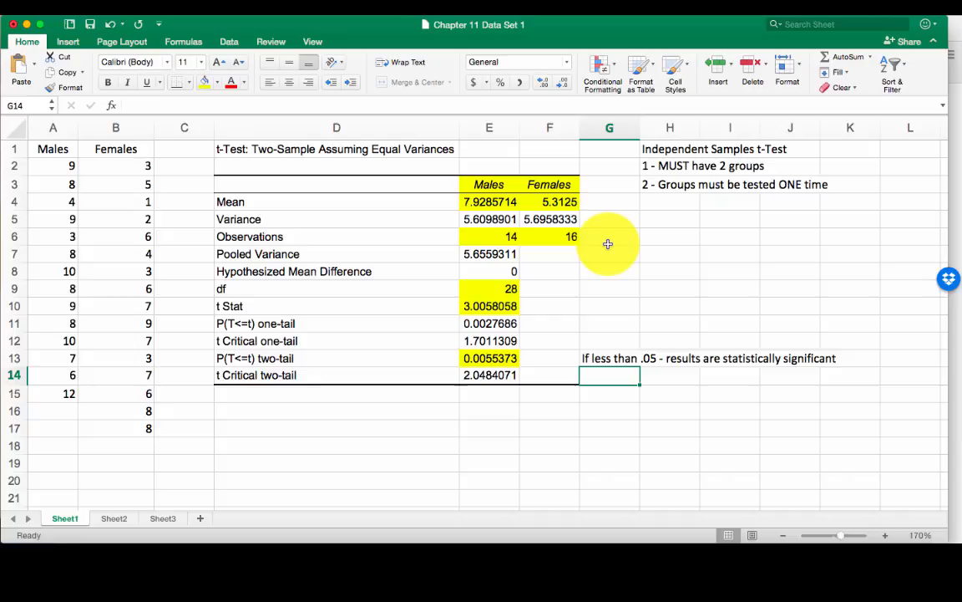
mouse_move(618, 259)
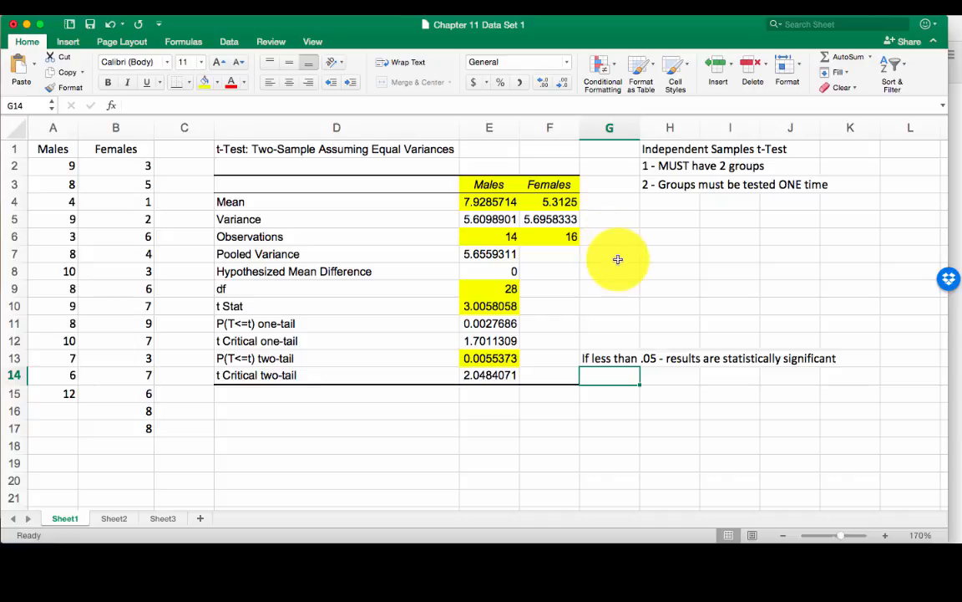
Locate the example significant independent-samples t-test paragraph on the Canvas course page
scroll("down", 3)
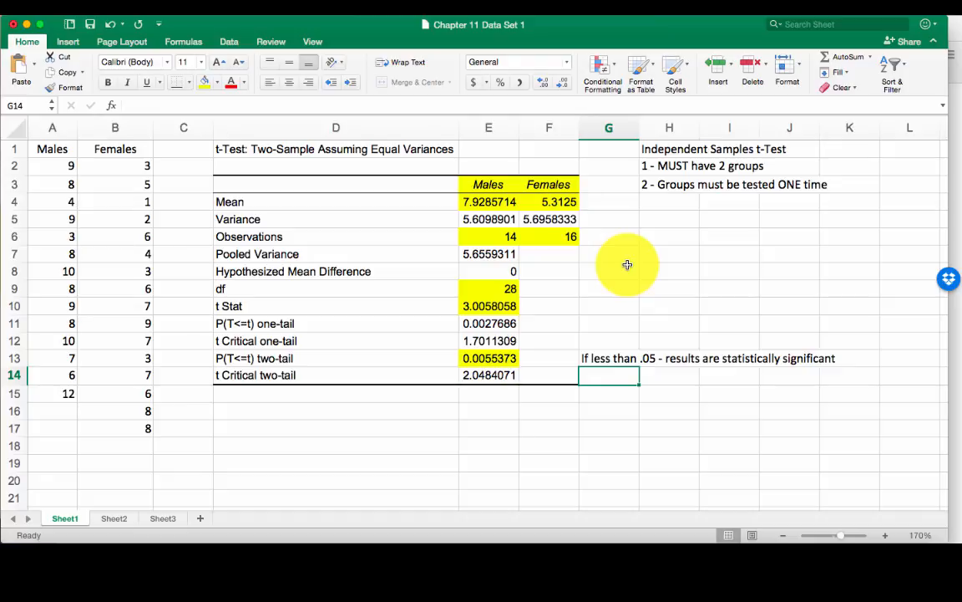
mouse_move(291, 401)
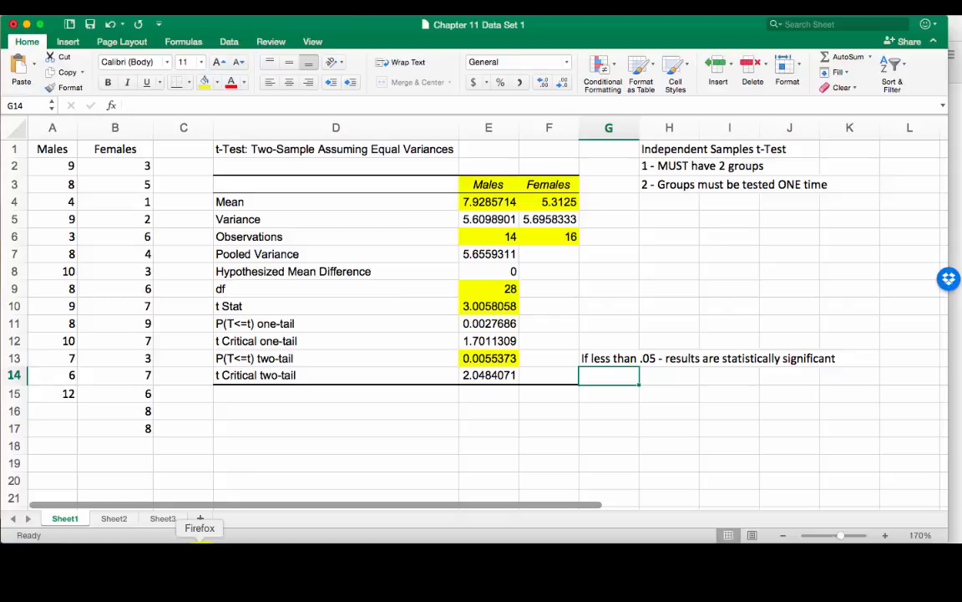
left_click(201, 528)
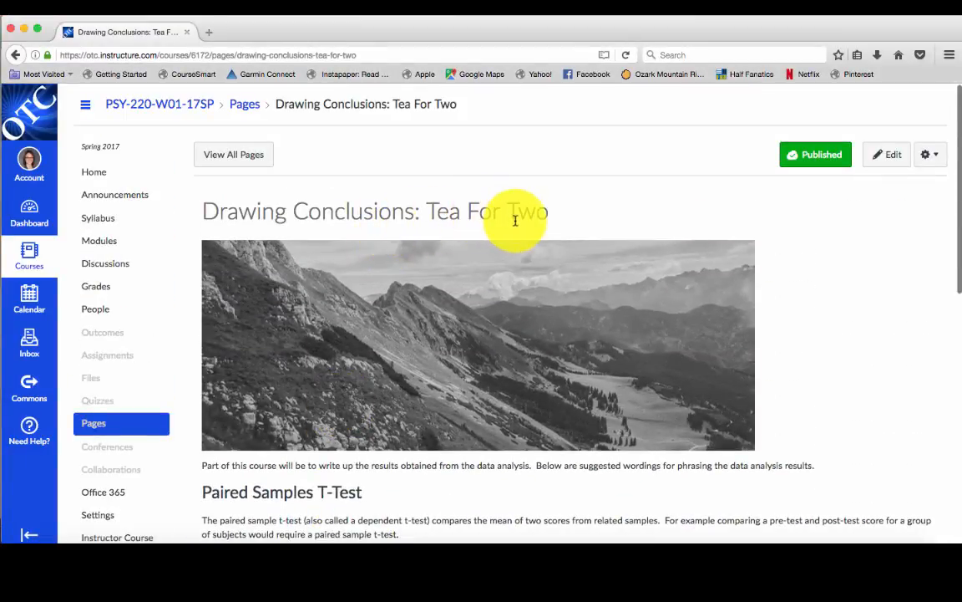
mouse_move(394, 217)
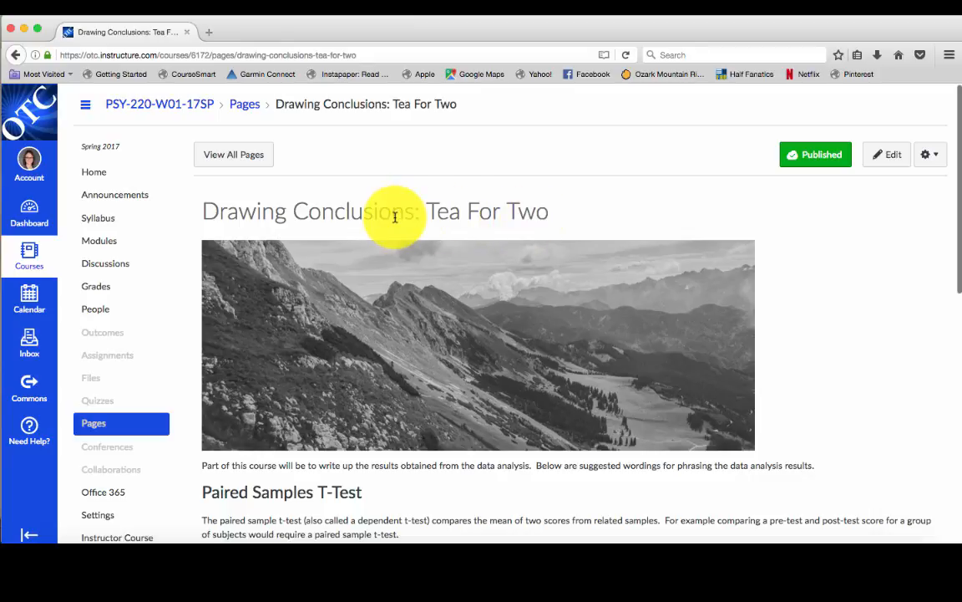
scroll("down", 3)
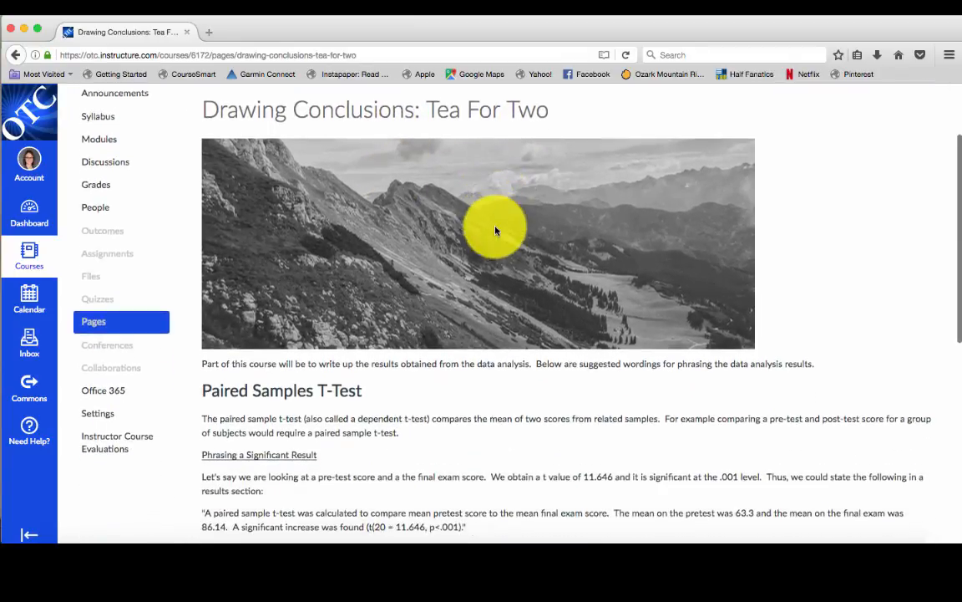
scroll("down", 3)
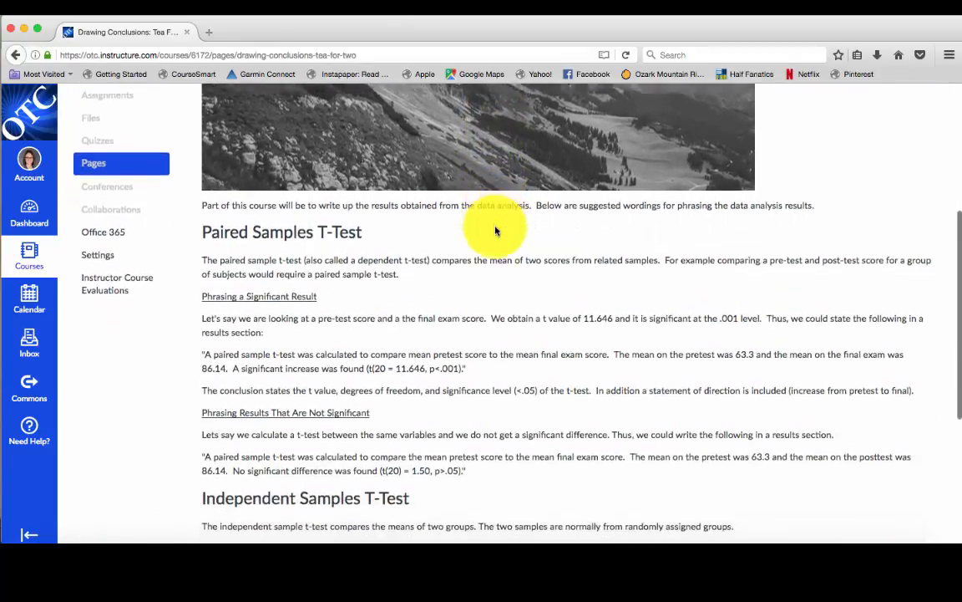
scroll("down", 3)
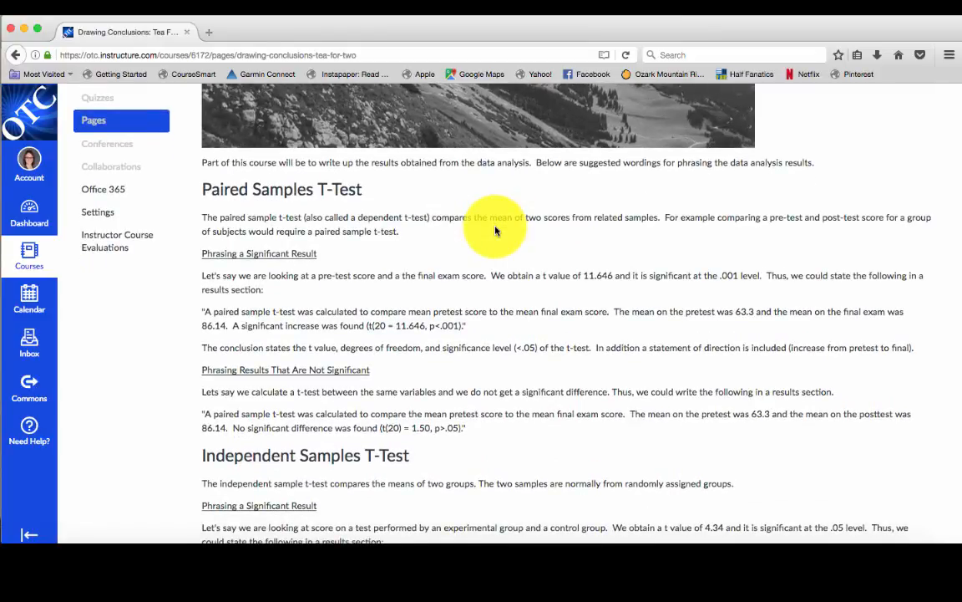
scroll("down", 3)
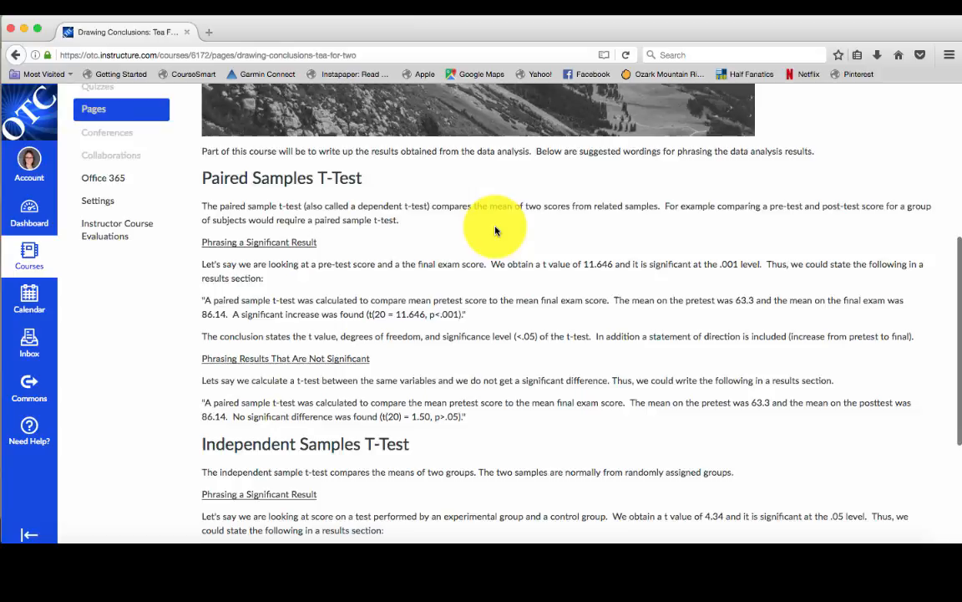
scroll("down", 3)
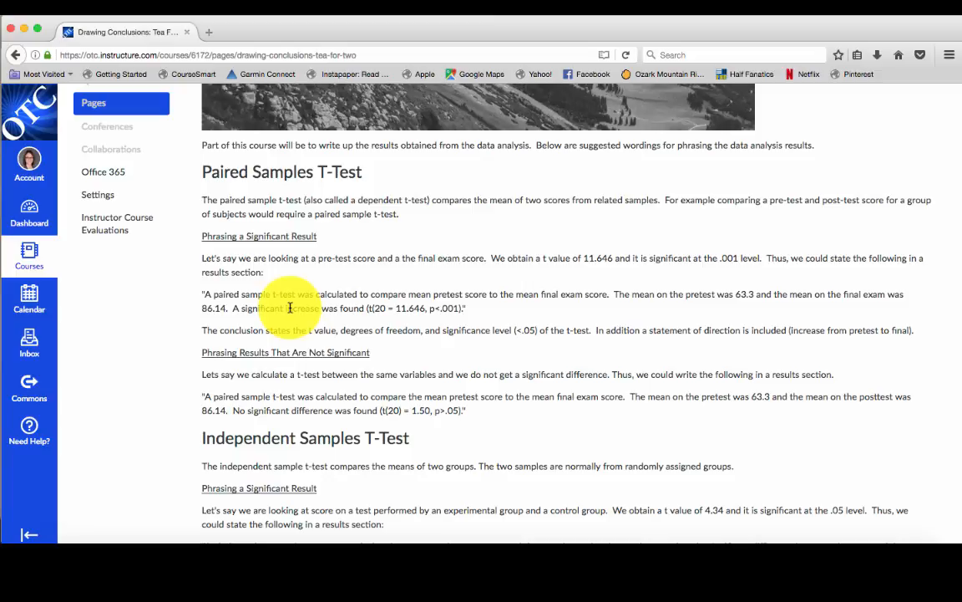
scroll("down", 3)
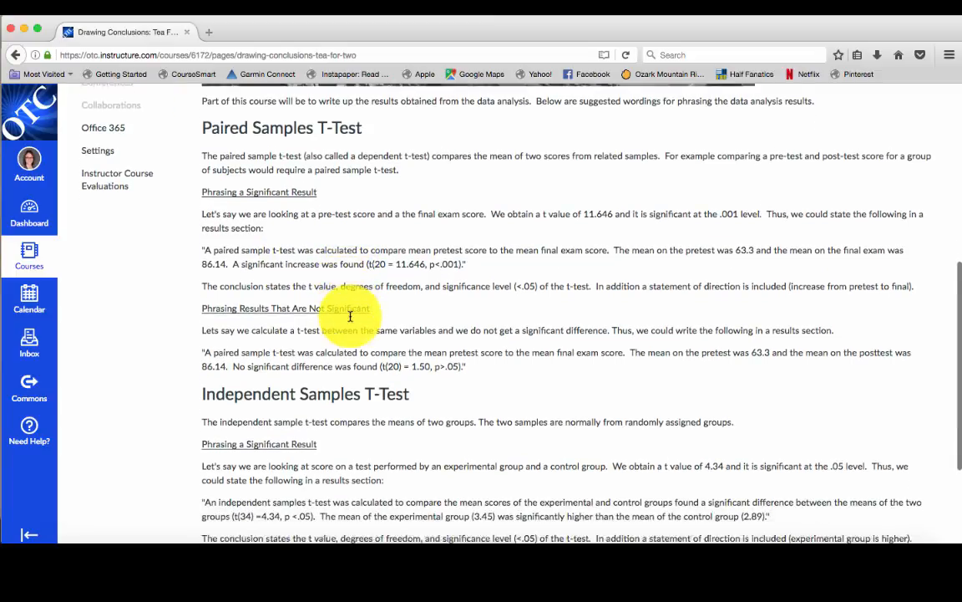
scroll("down", 3)
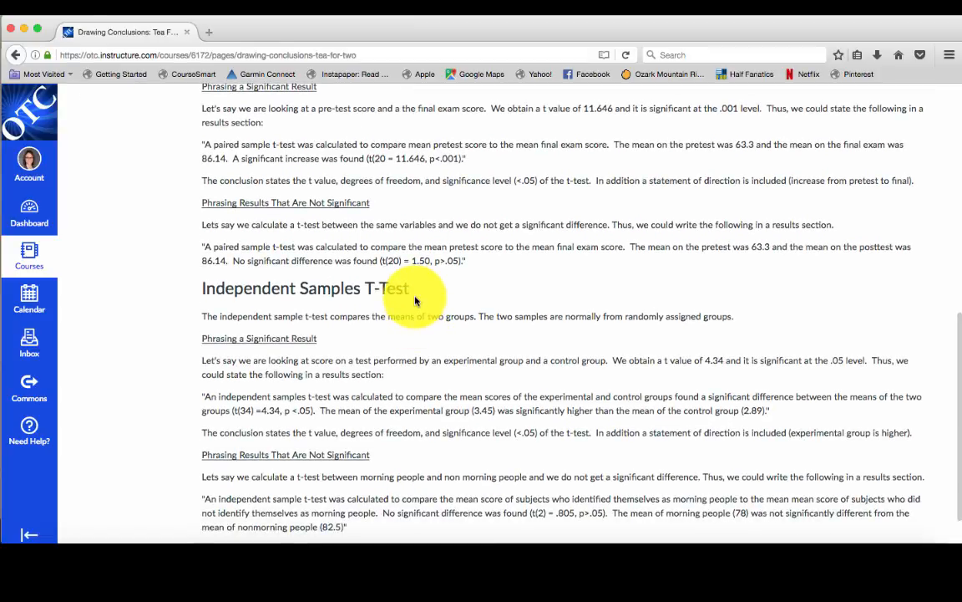
scroll("down", 3)
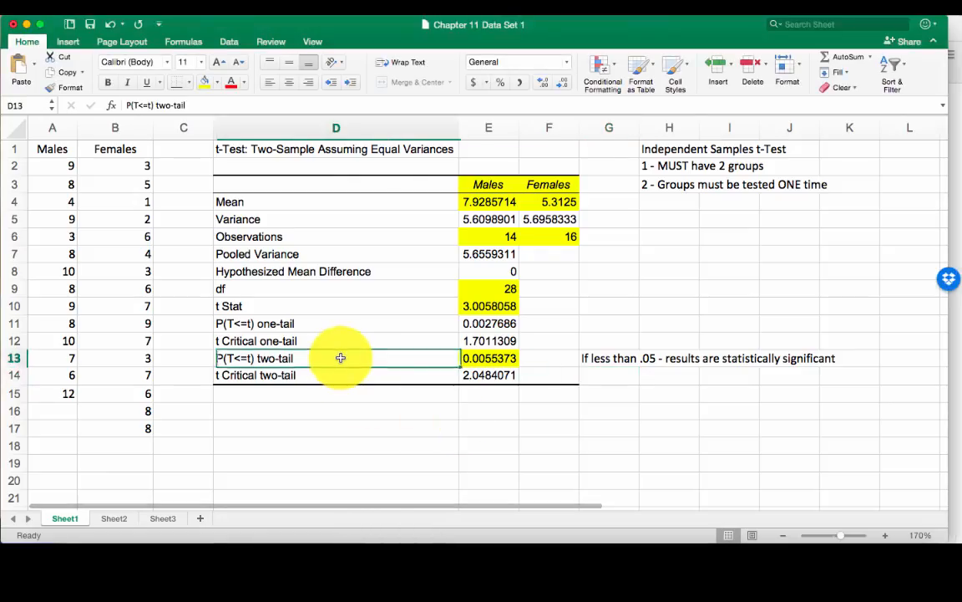
Select the example significant-result paragraph for copying into the sheet below the t-test output
left_click(488, 357)
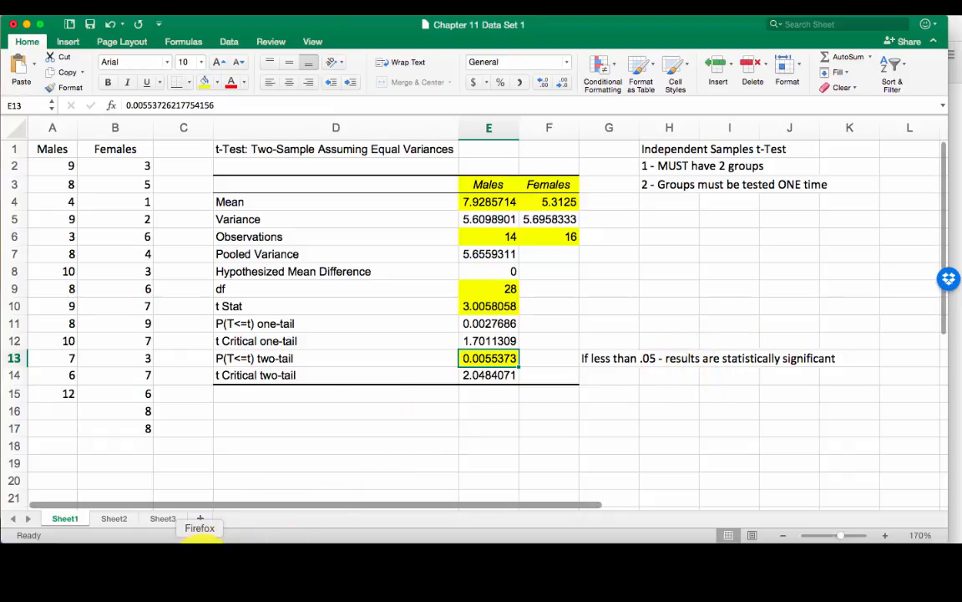
left_click(201, 522)
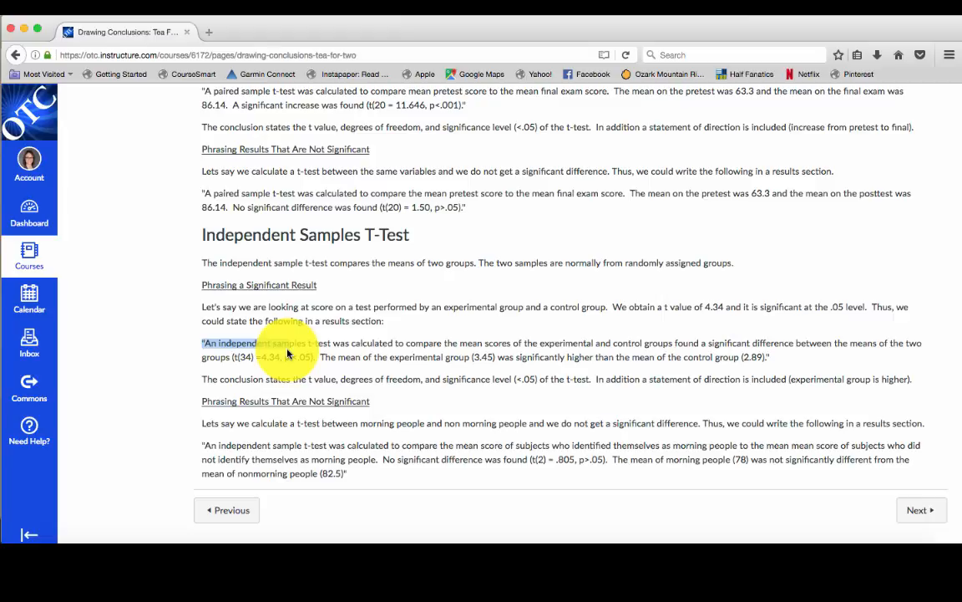
left_click_drag(288, 349, 769, 358)
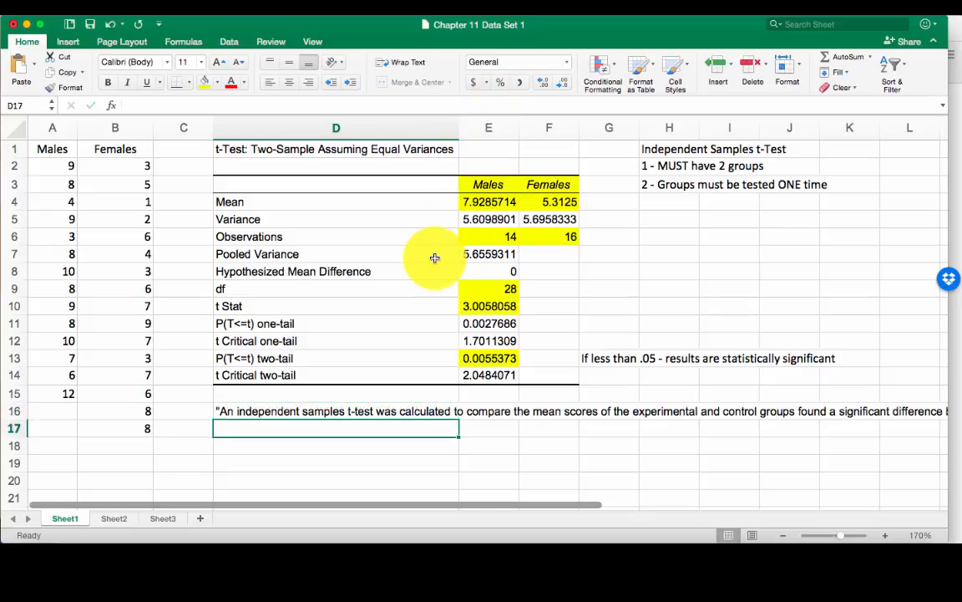
Select the pasted paragraph cell D16 so it can be merged and wrapped
left_click(336, 411)
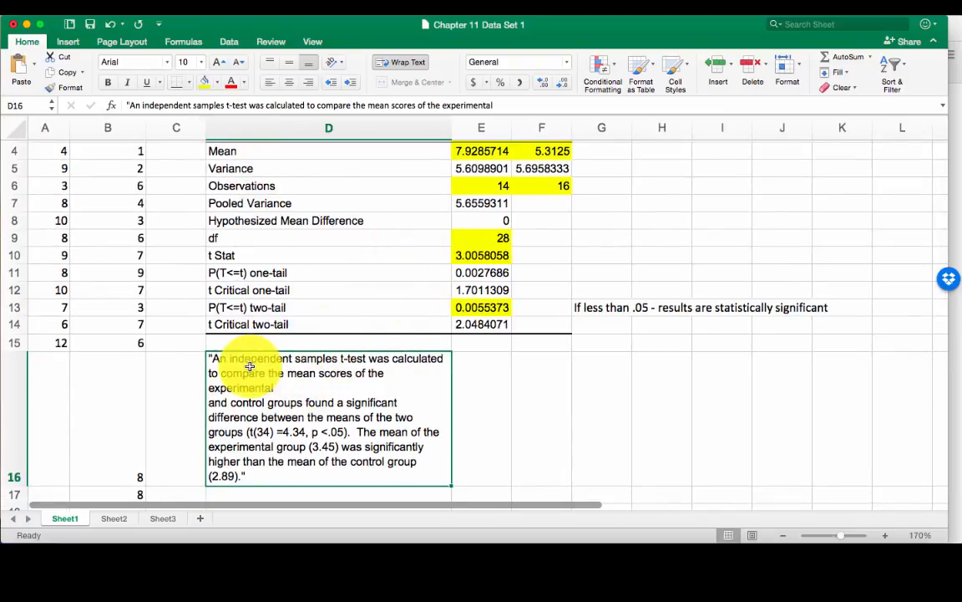
mouse_move(410, 371)
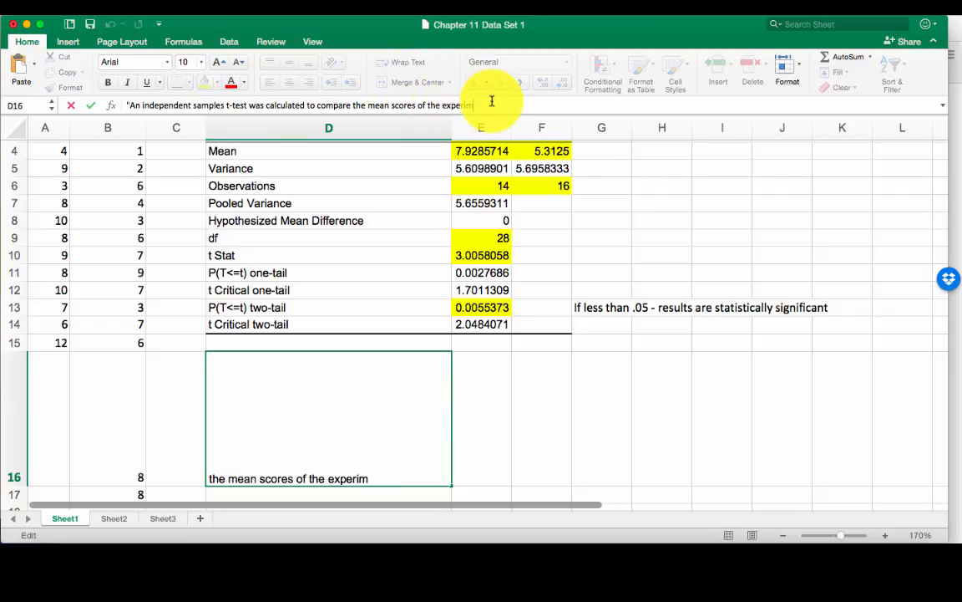
Replace 'experimental and control groups' with 'males and females' in D16 and confirm
key("BackSpace")
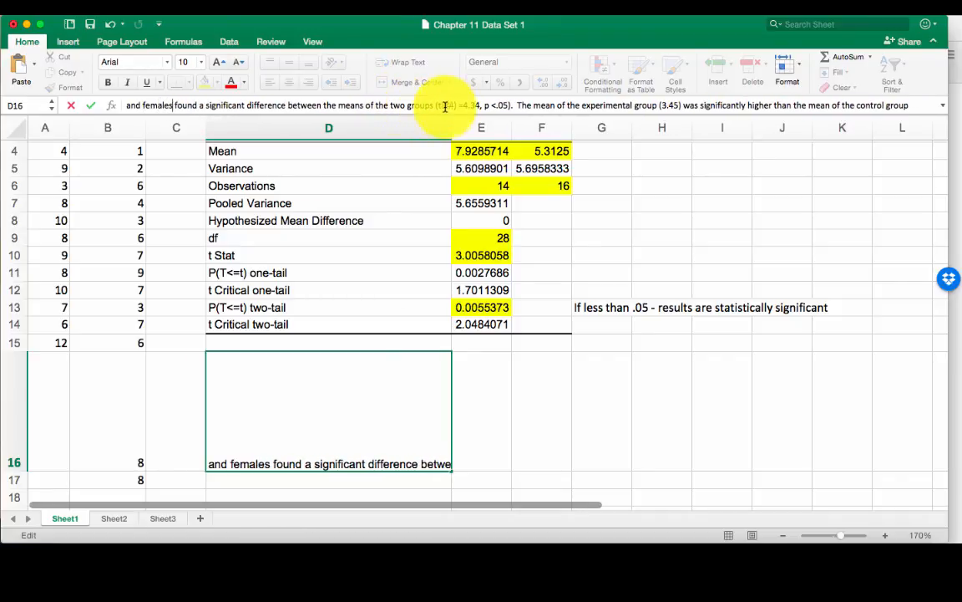
key("return")
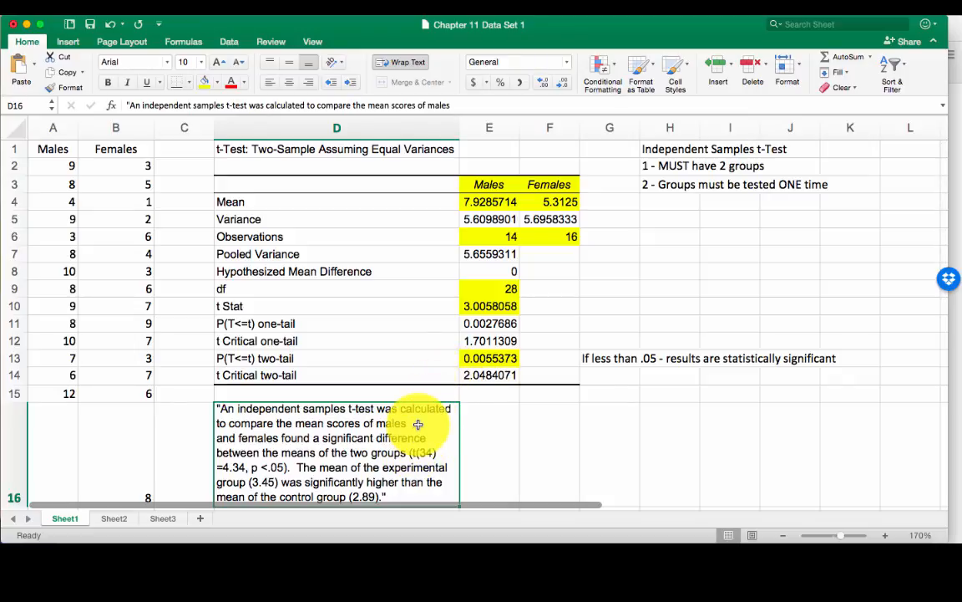
mouse_move(428, 464)
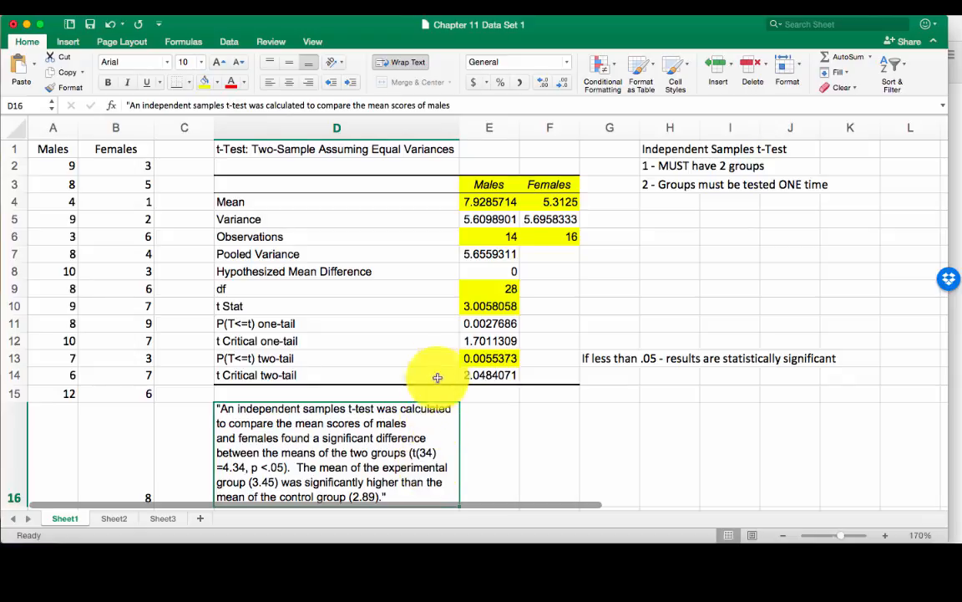
Edit the paragraph statistic to t(28) = 3.00 and check the two-tail p value
left_click(488, 287)
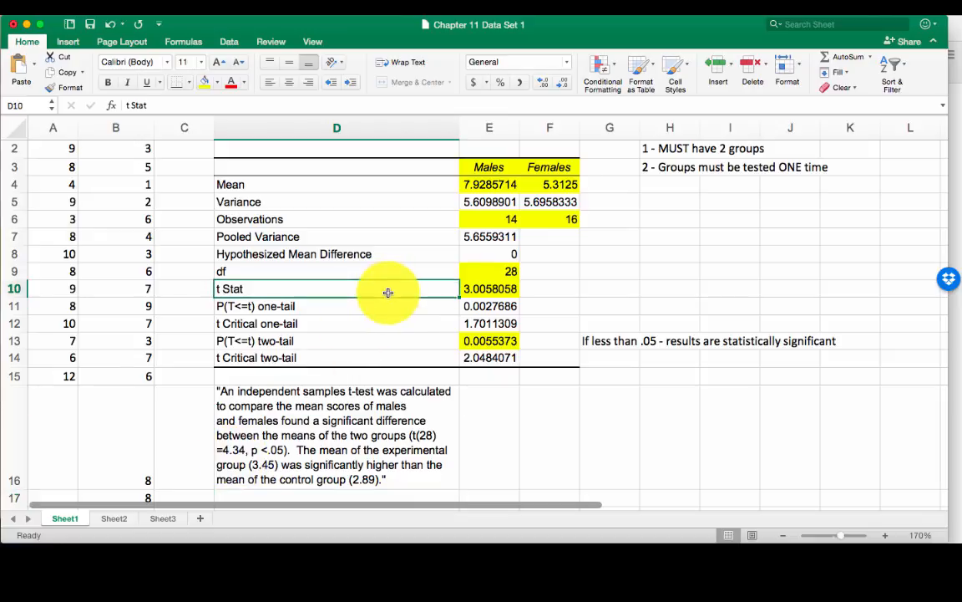
left_click(488, 288)
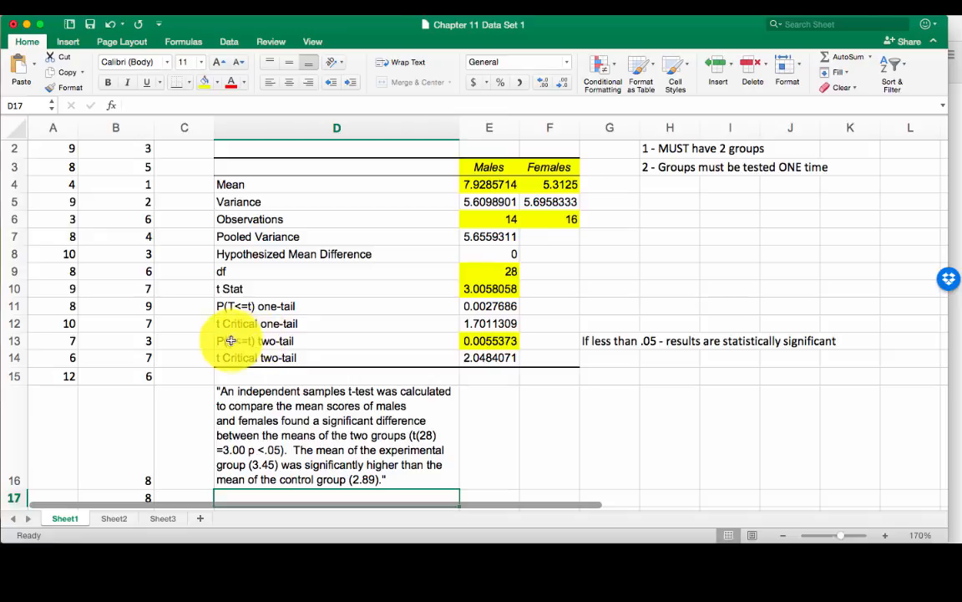
left_click(489, 341)
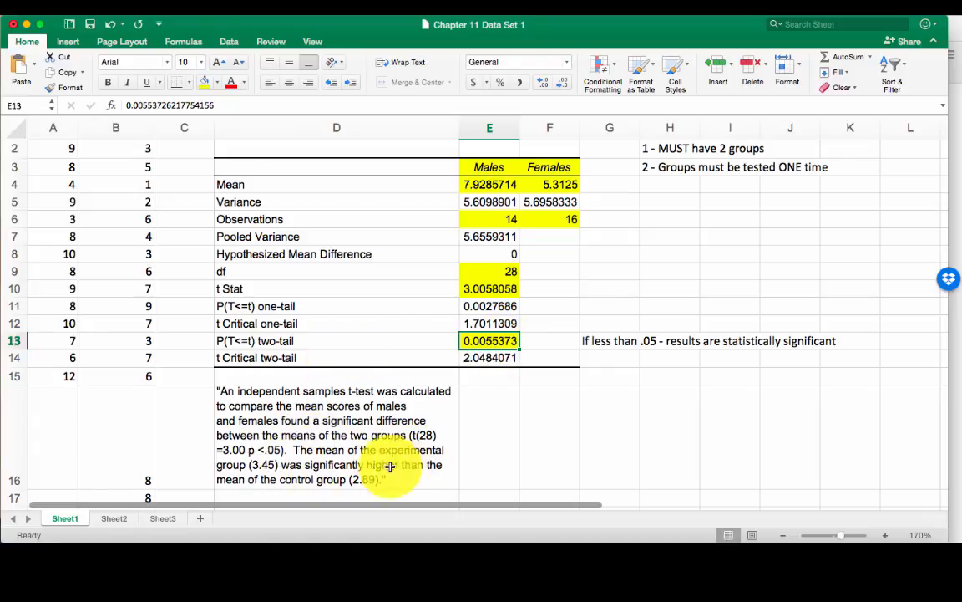
mouse_move(441, 305)
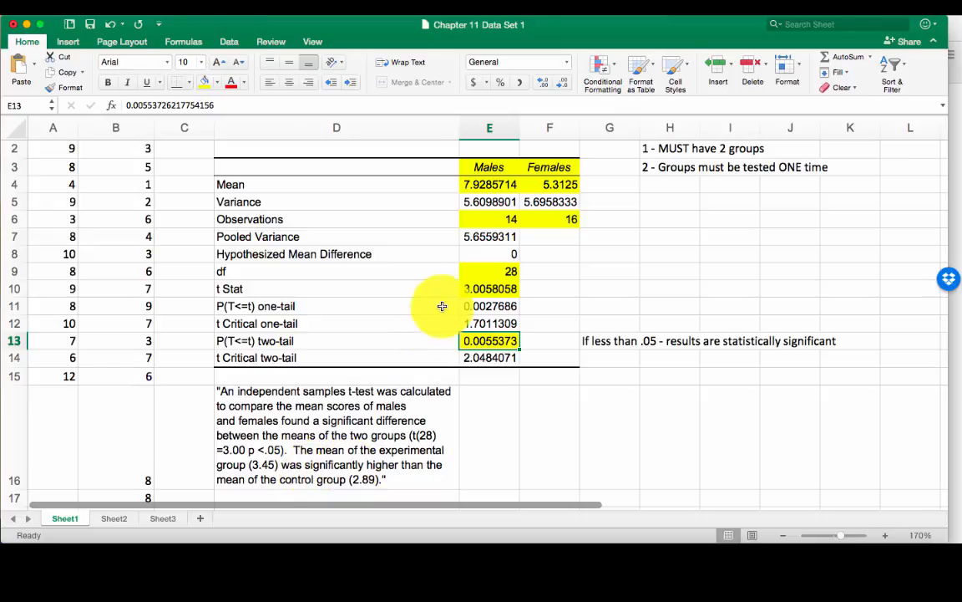
Rewrite the means sentence so males (7.92) scored significantly higher than females (5.31)
left_click(489, 183)
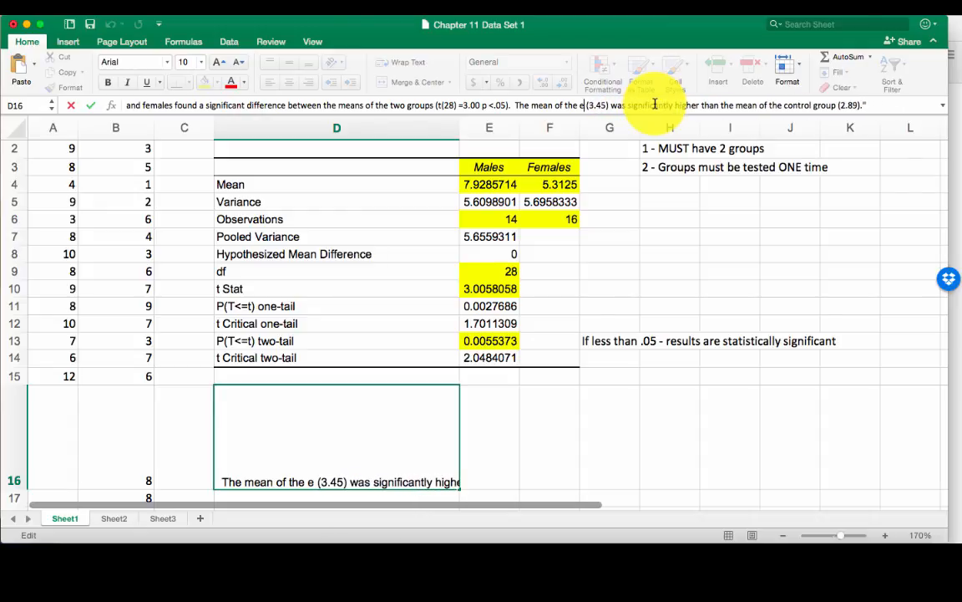
type("males")
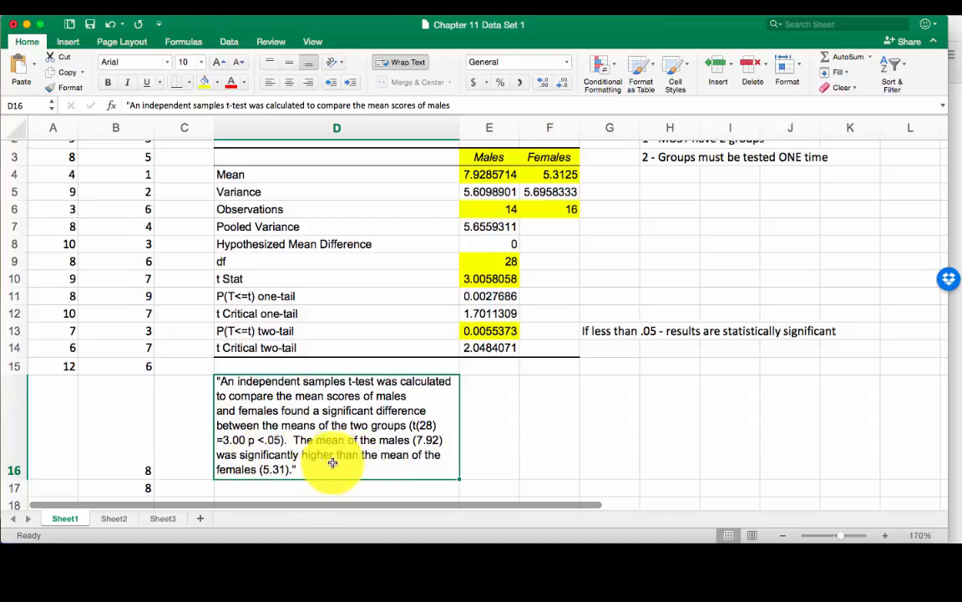
mouse_move(364, 458)
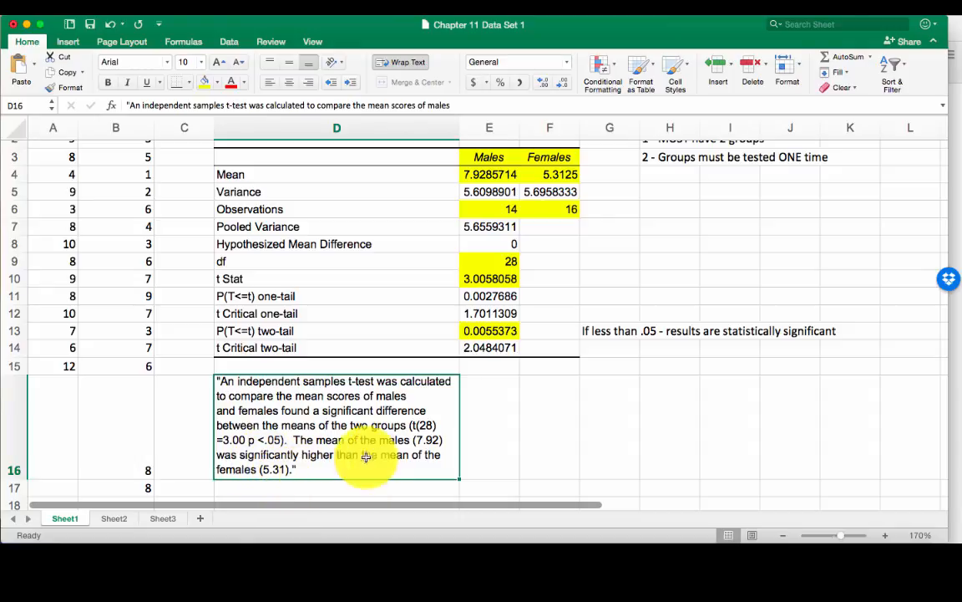
left_click(337, 487)
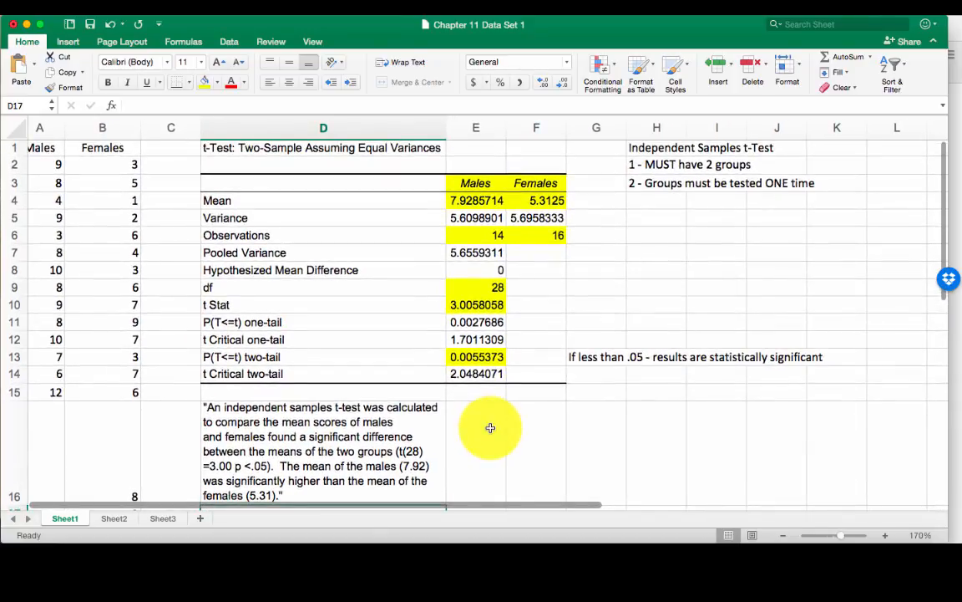
scroll("down", 3)
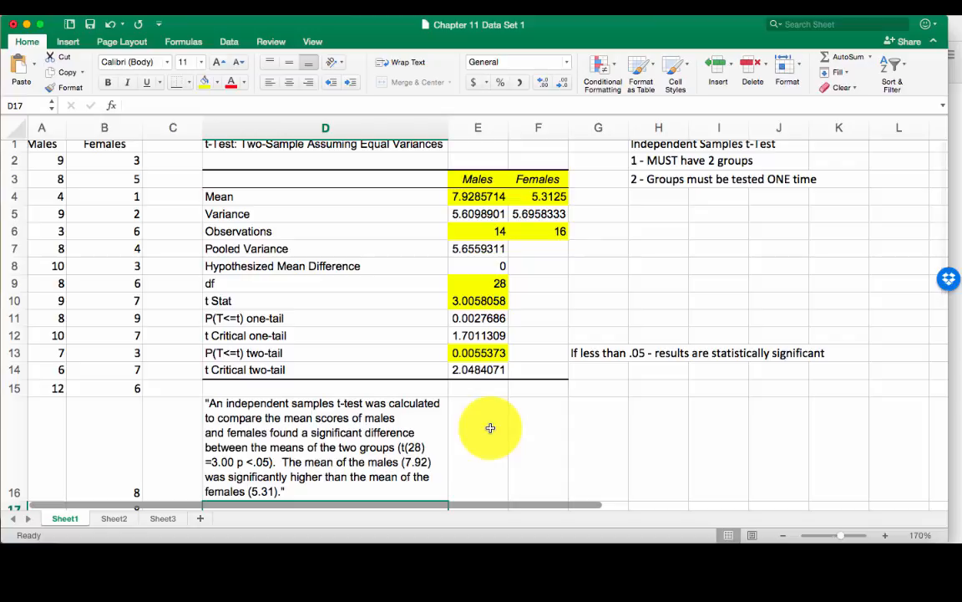